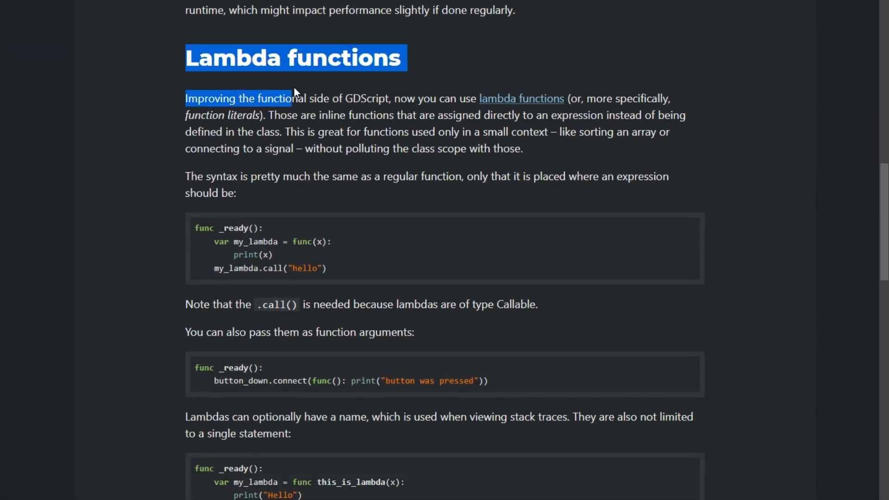
Switch from the lambda-functions blog post back to Godot's Add Child Node dialog.
click(707, 229)
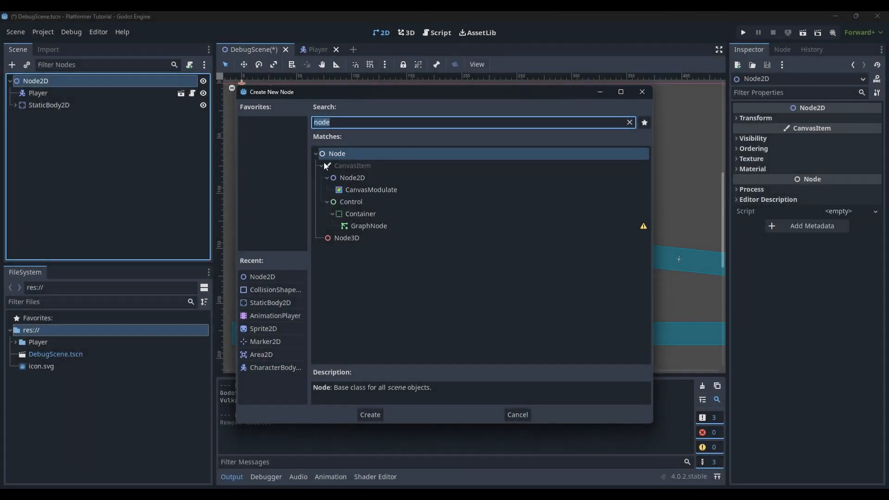
Create the Node2D child and begin naming it LambdaExample.
click(370, 414)
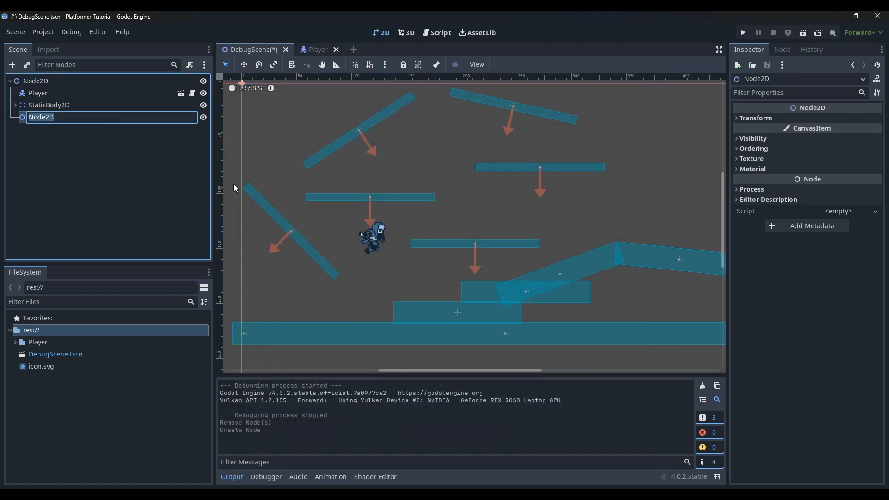
text(LambdaExa)
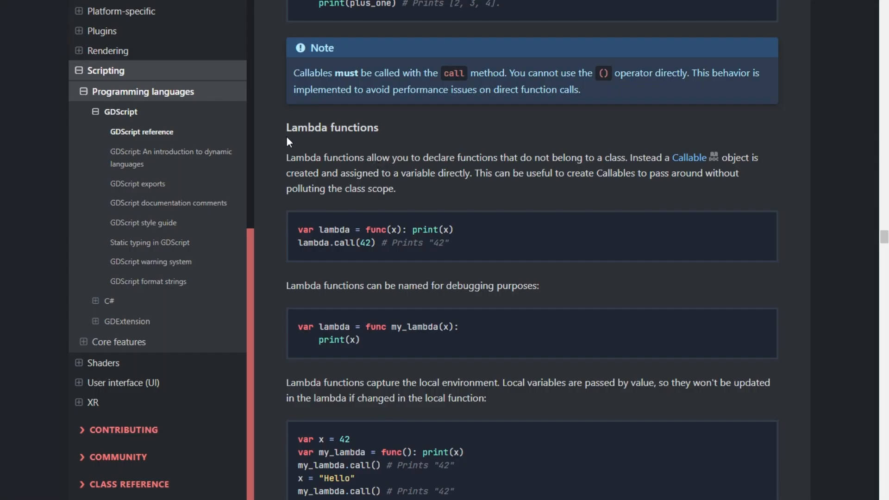
Scroll the GDScript reference to its Lambda functions examples.
drag(286, 126, 395, 189)
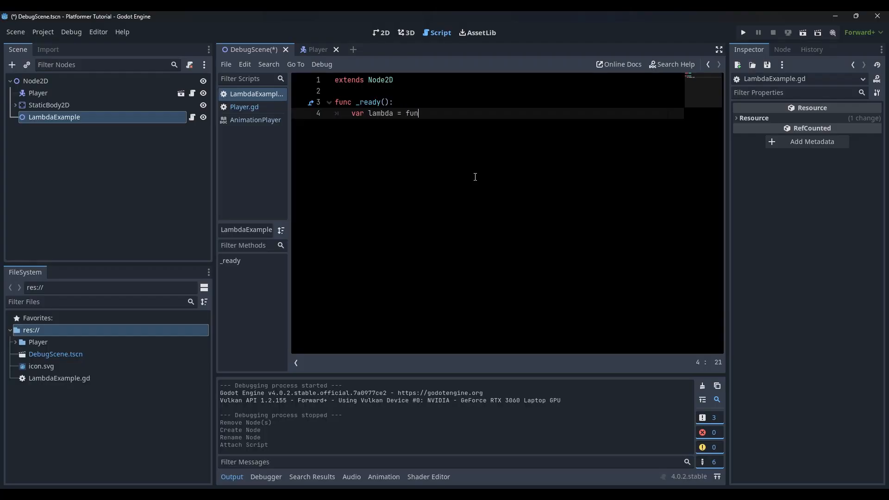
Have _ready define a print lambda and call it with 50, then run the scene.
text(c())
text(print(x)
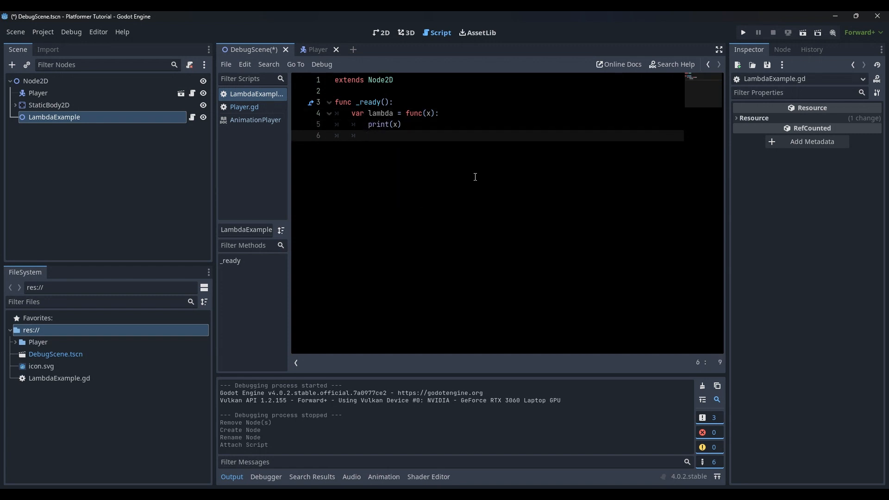
text(lambda.call(50)
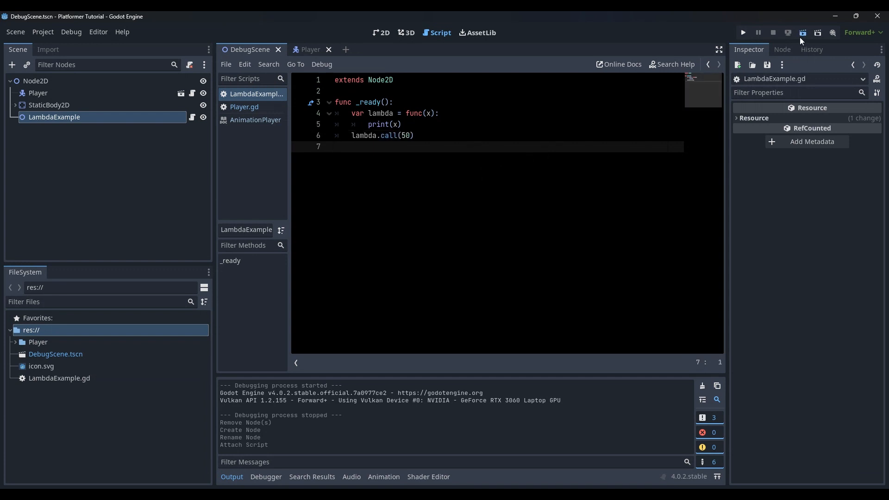
click(741, 33)
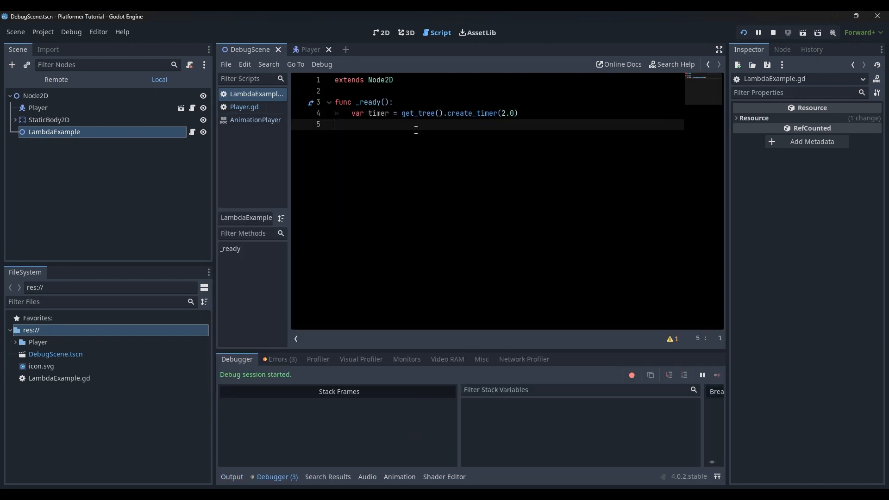
Connect a lambda printing "timer's over" to the timer's timeout and reload the played scene.
text(var lambda = func():)
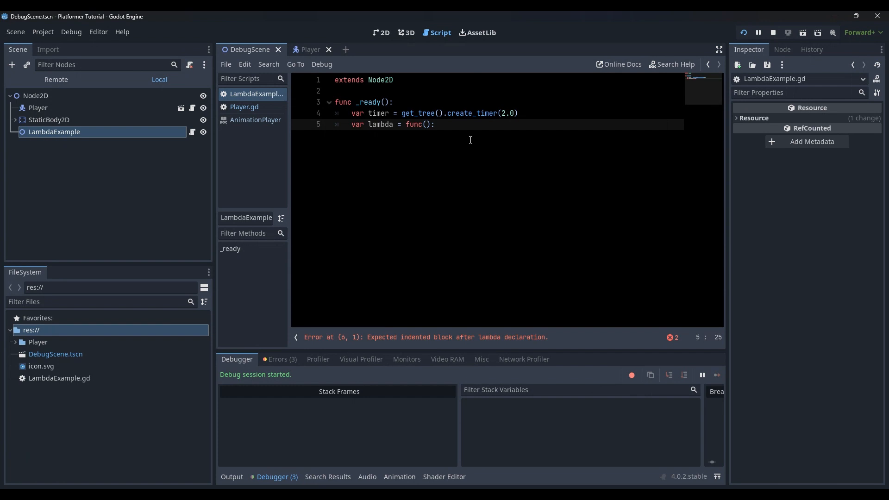
text(print("timer's over"))
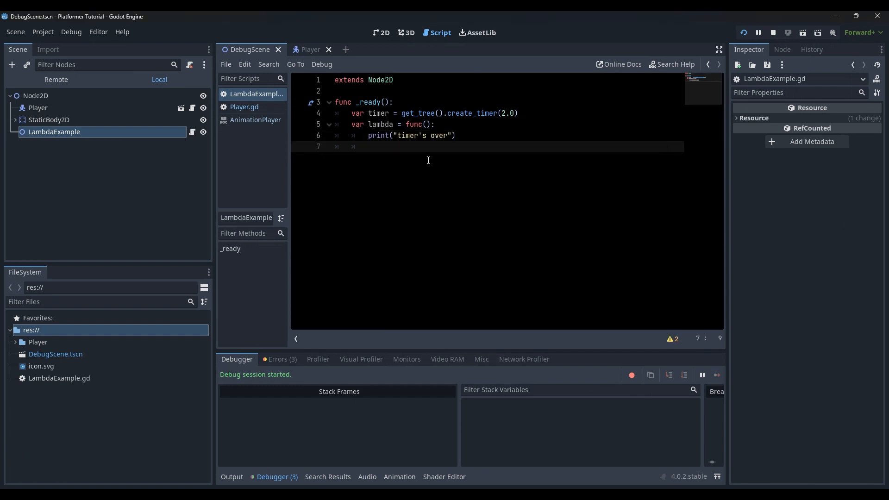
text(timer.connect("timeout", lambda))
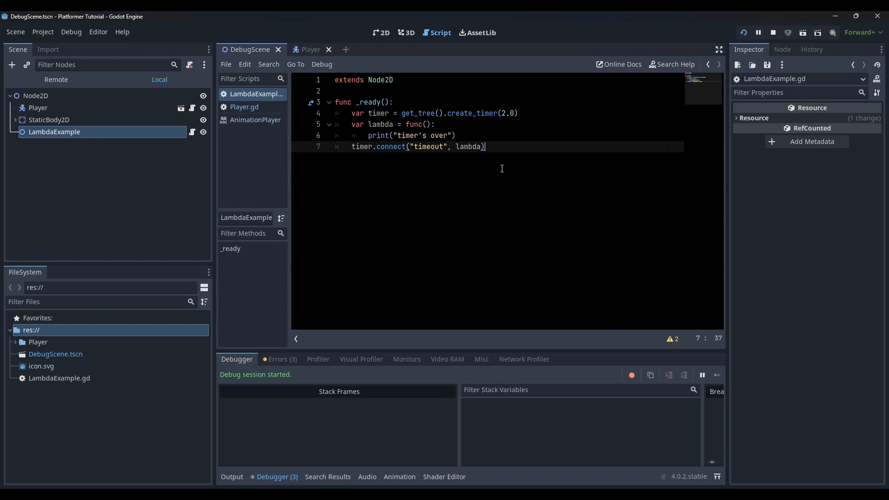
click(743, 33)
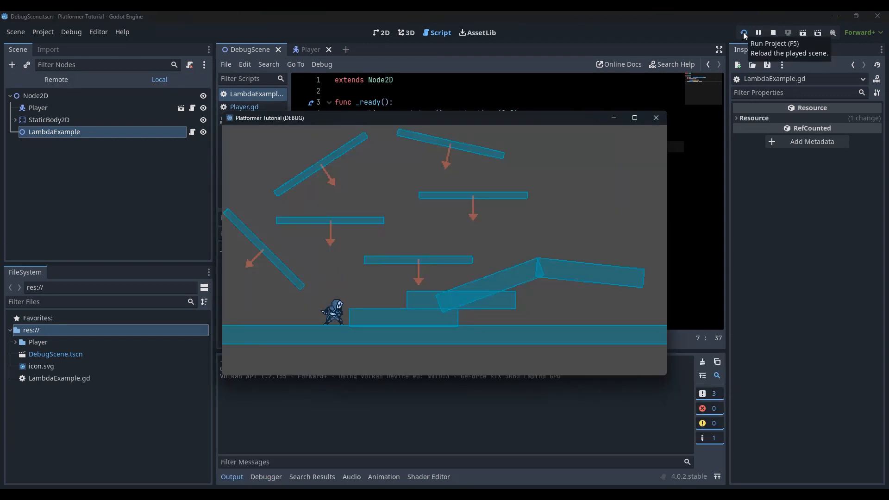